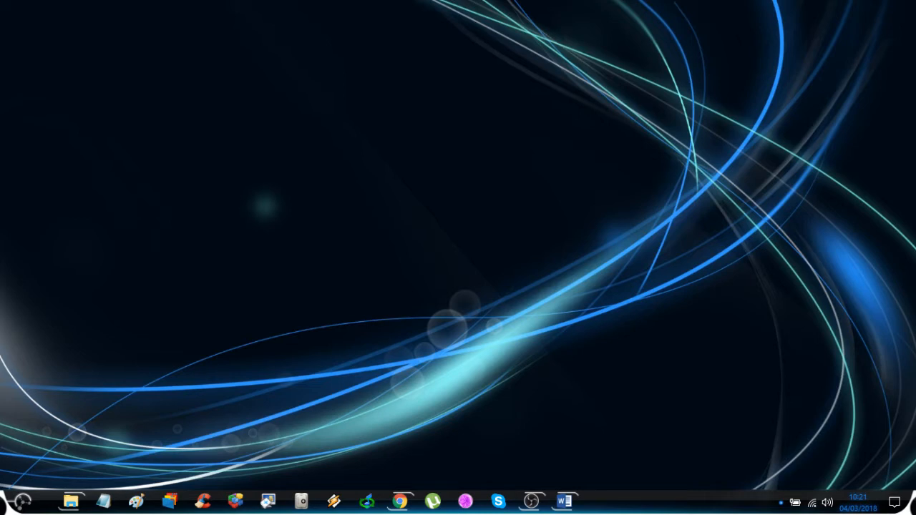
# Step: Open This PC from the taskbar in the dark-themed File Explorer
pyautogui.click(70, 501)
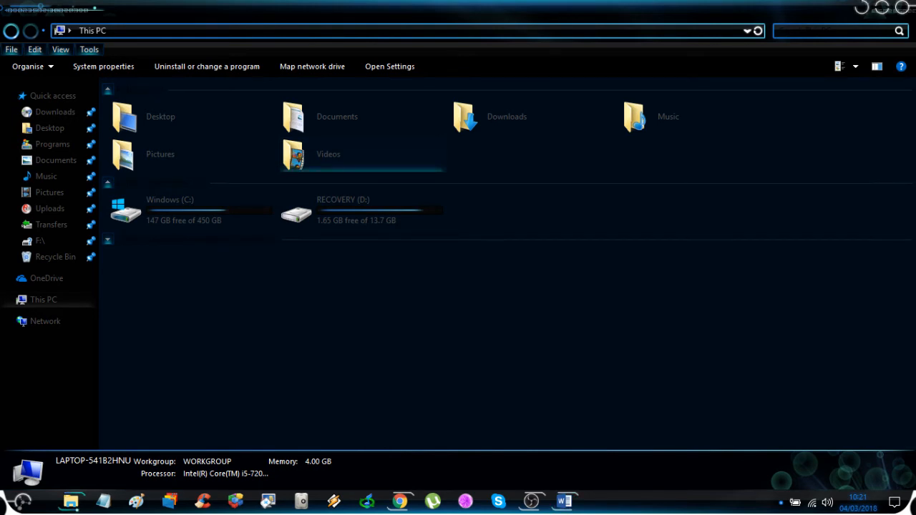
# Step: Bring up the skinned Start menu over the This PC window
pyautogui.click(20, 501)
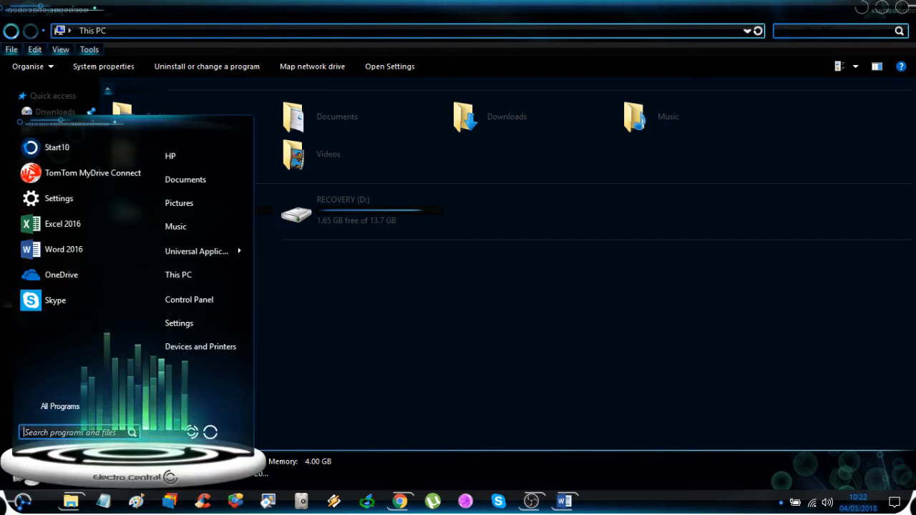
pyautogui.click(60, 407)
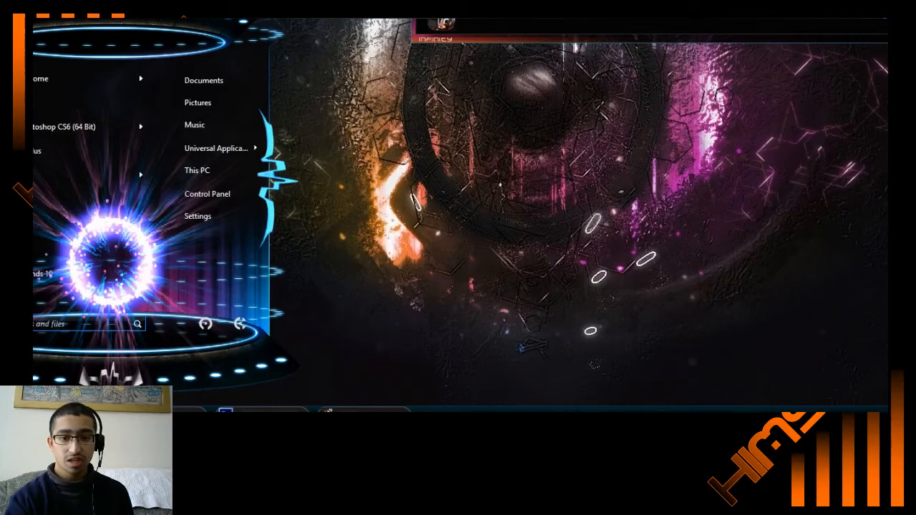
# Step: Open the Music library from the Start menu in File Explorer
pyautogui.click(194, 125)
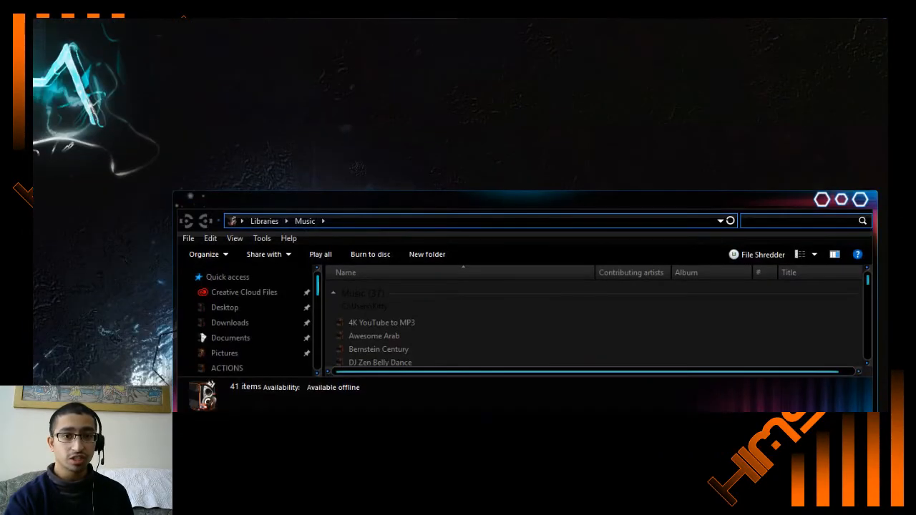